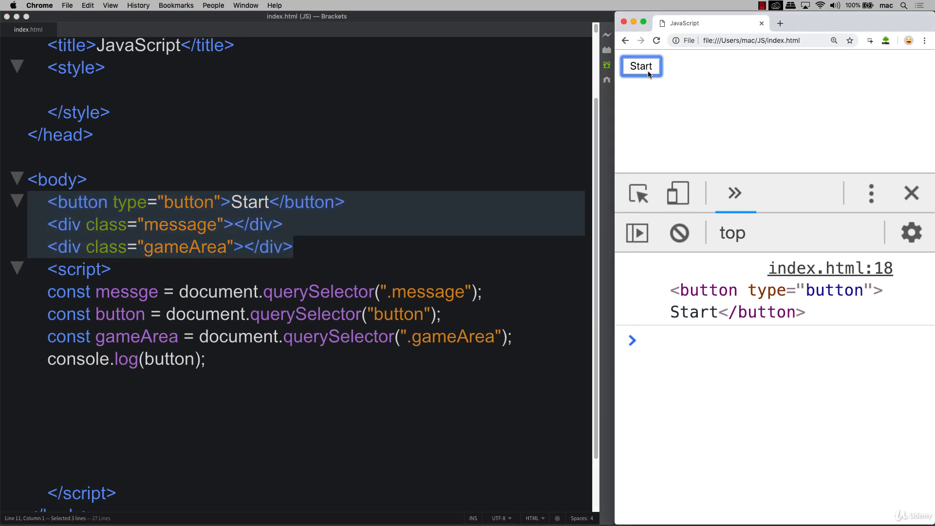
Step: Refocus the editor and select the whole console.log(button); line for removal
click(323, 203)
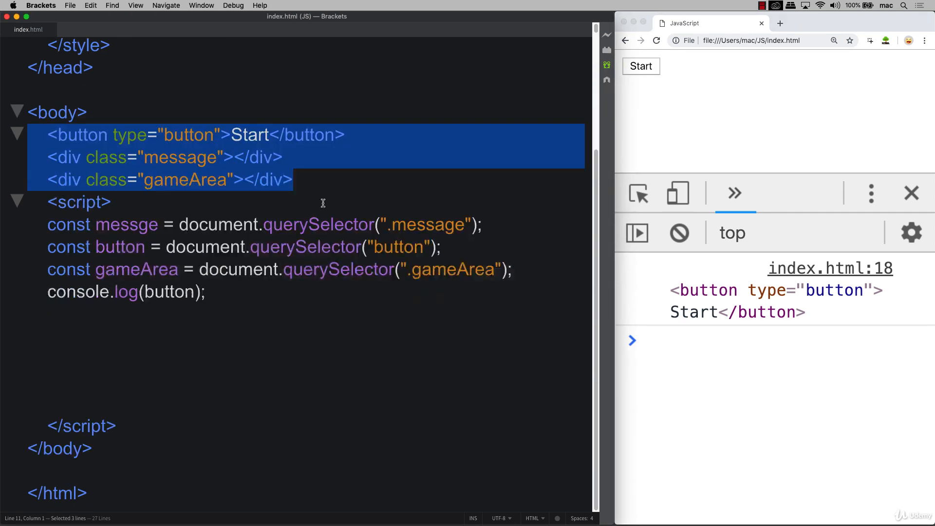
click(98, 312)
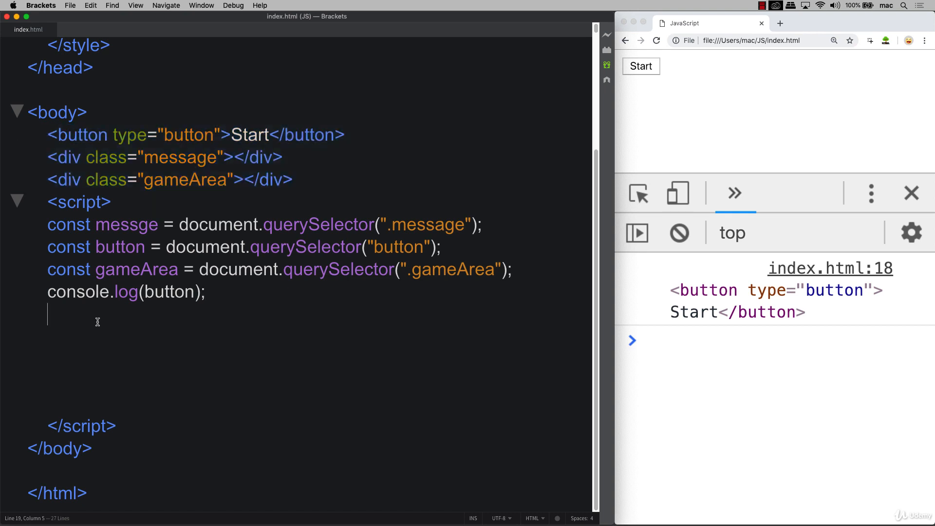
mouse_move(793, 78)
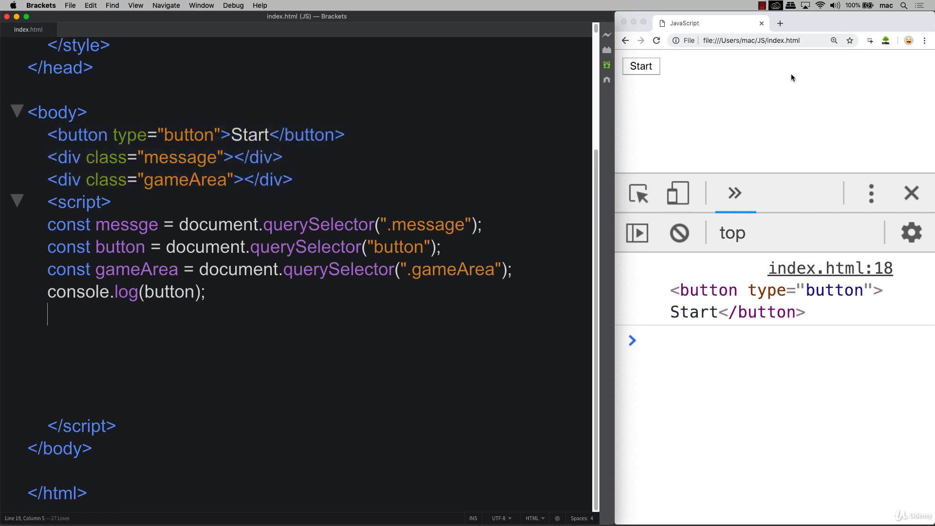
mouse_move(105, 320)
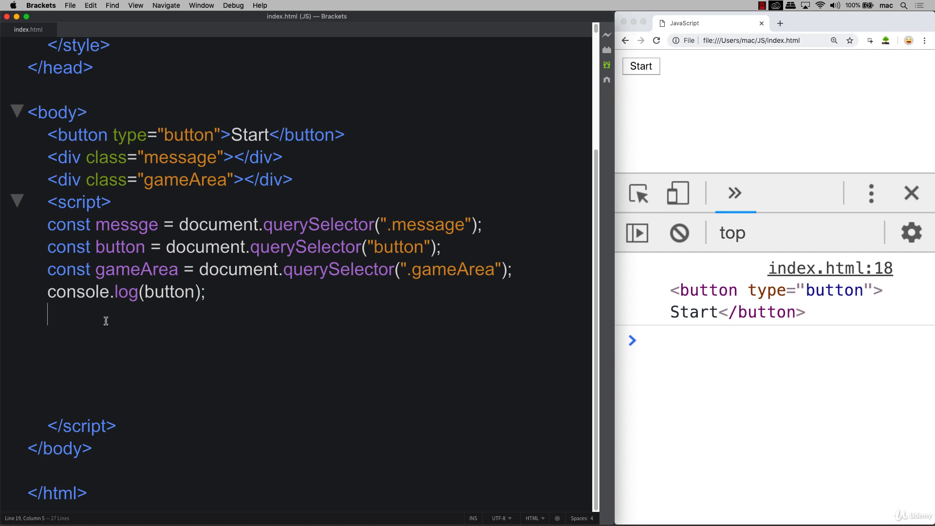
triple_click(119, 292)
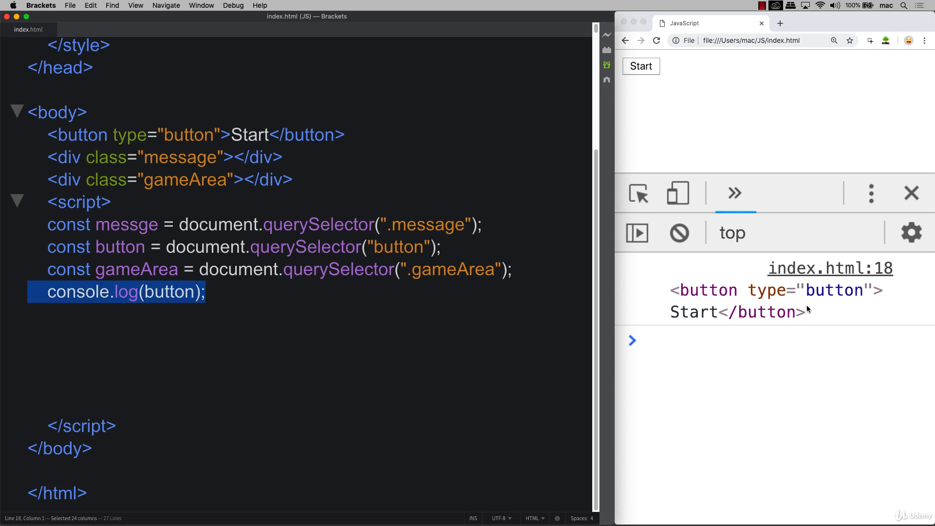
mouse_move(184, 355)
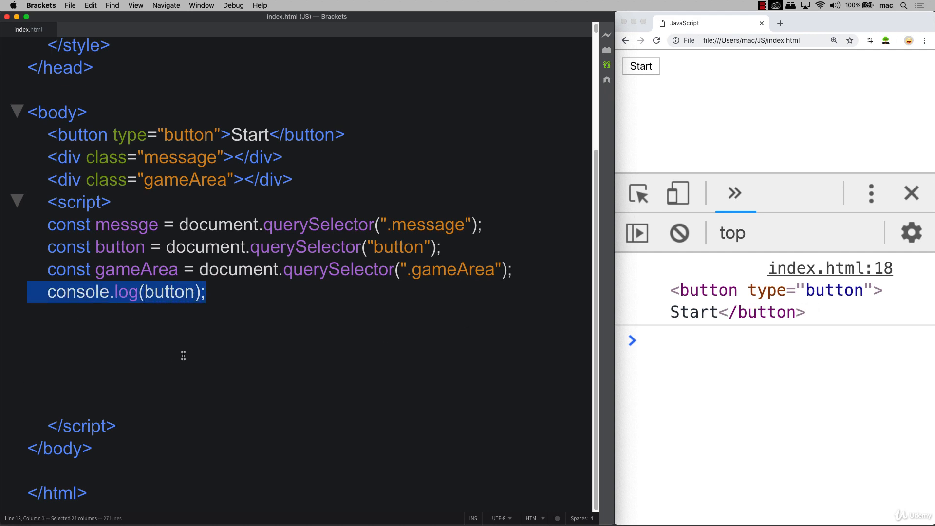
Step: Replace console.log with an empty button.addEventListener("click", function(){ }) and place the cursor in its body
key(delete)
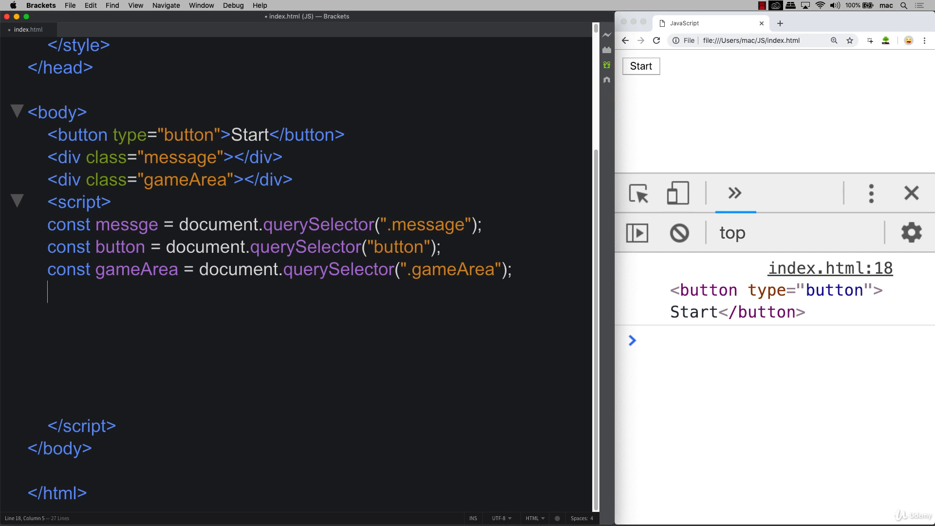
text(button)
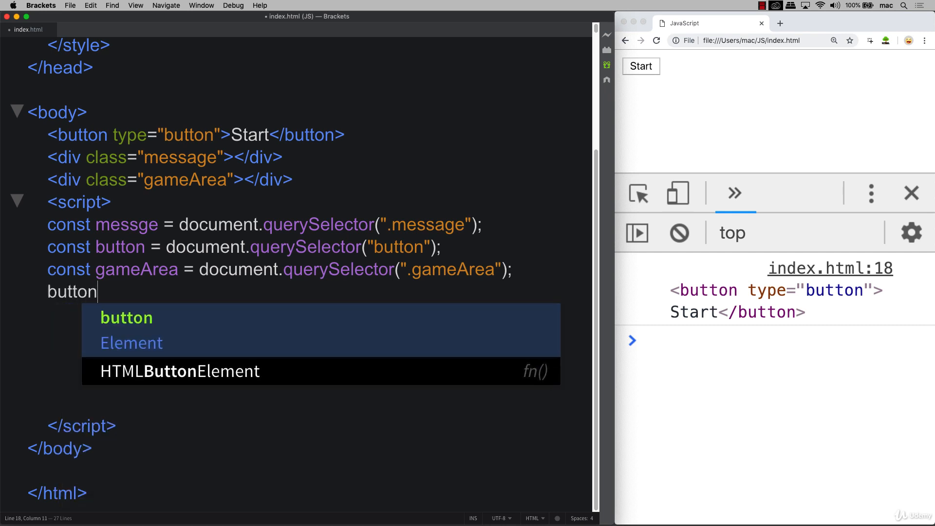
text(.addEventListener)
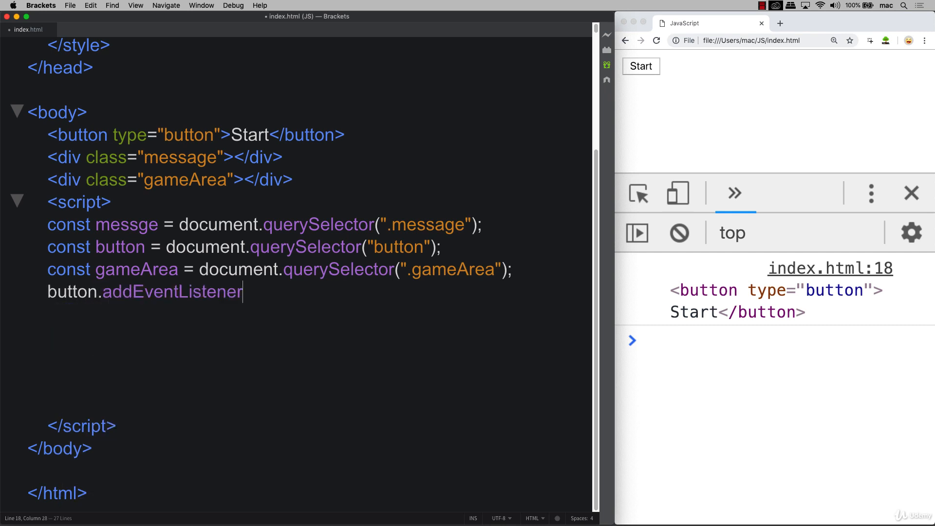
text((")
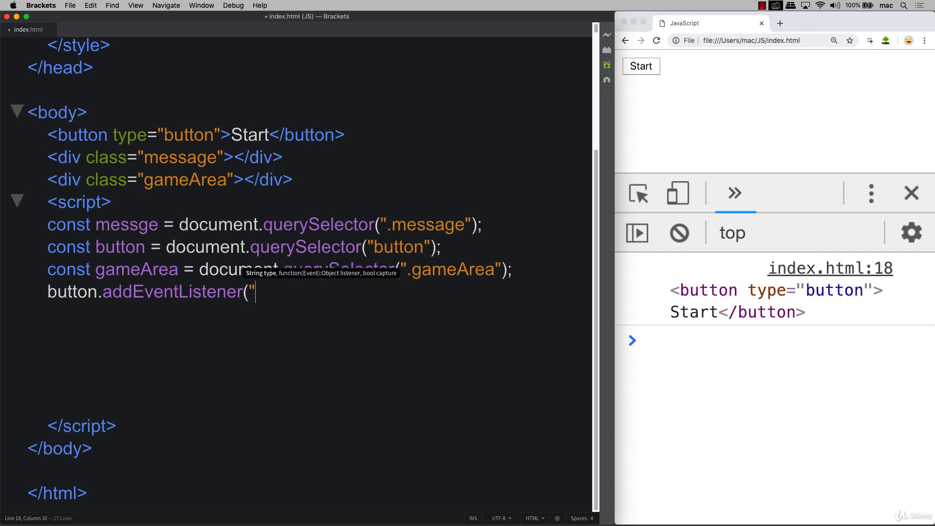
text(click")
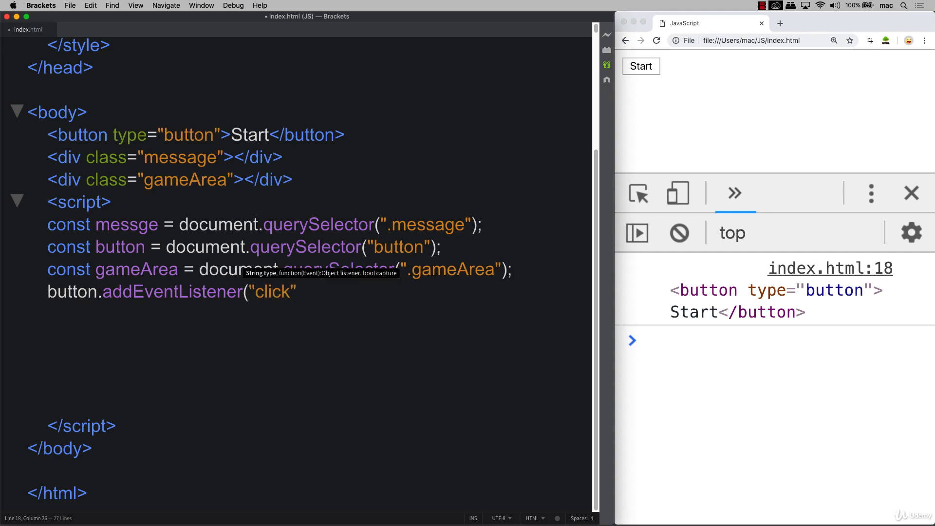
text(,)
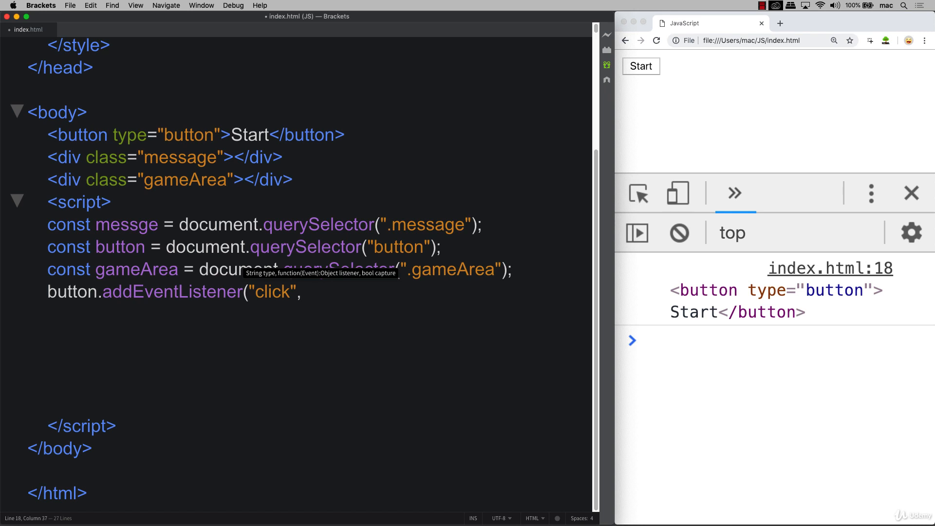
text(function(){)
click(318, 336)
text(})
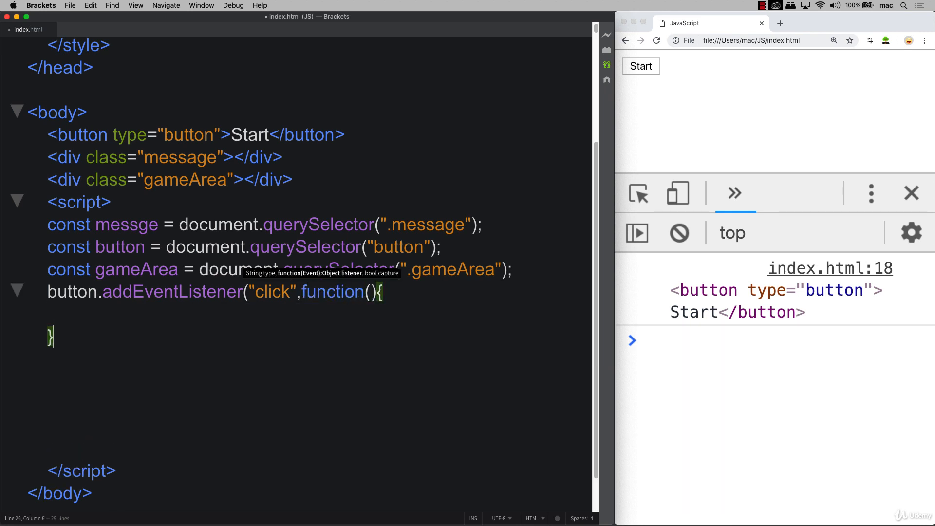
text())
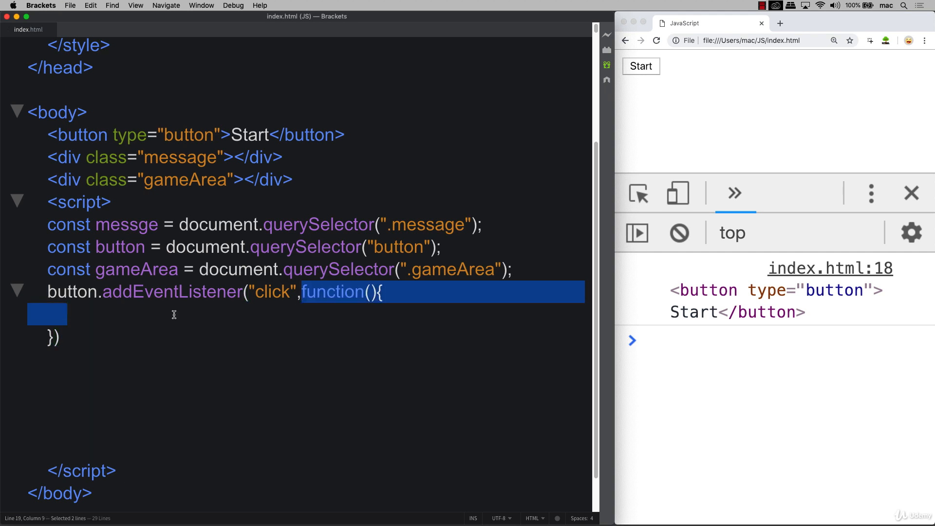
click(138, 309)
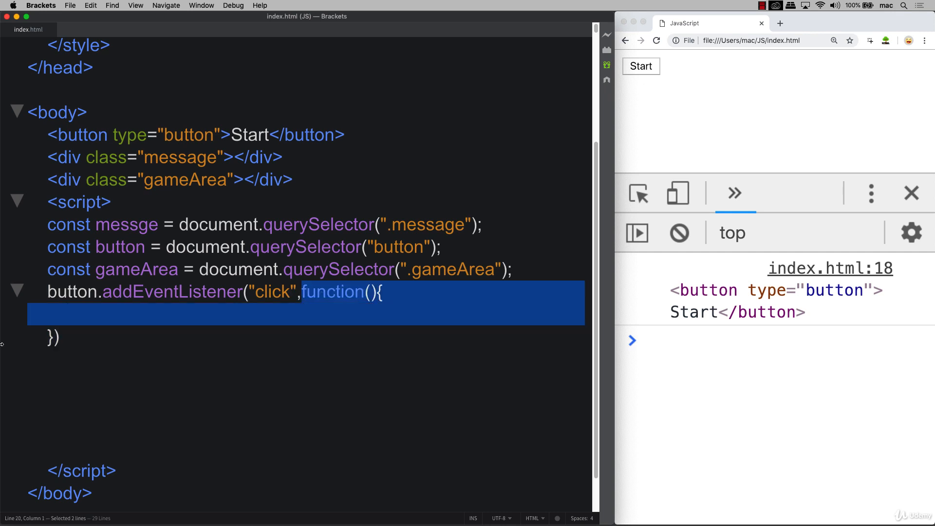
click(84, 318)
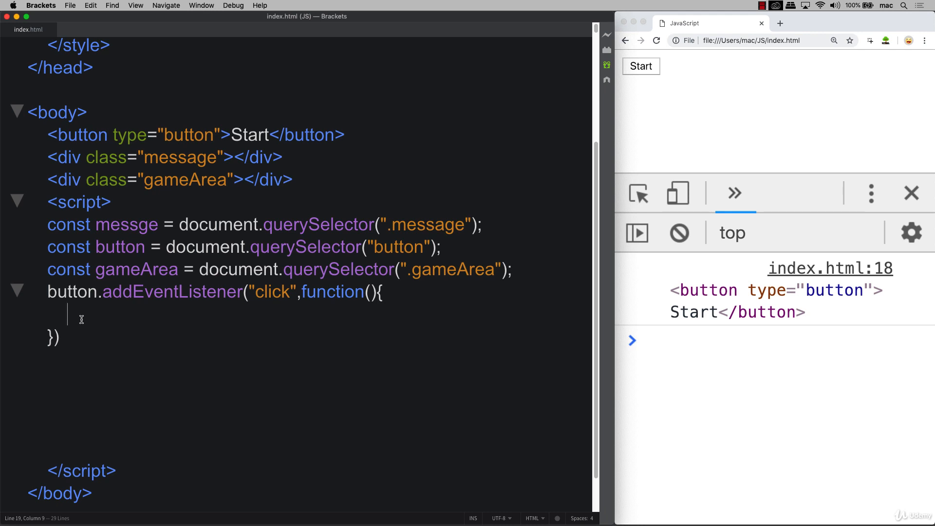
mouse_move(91, 323)
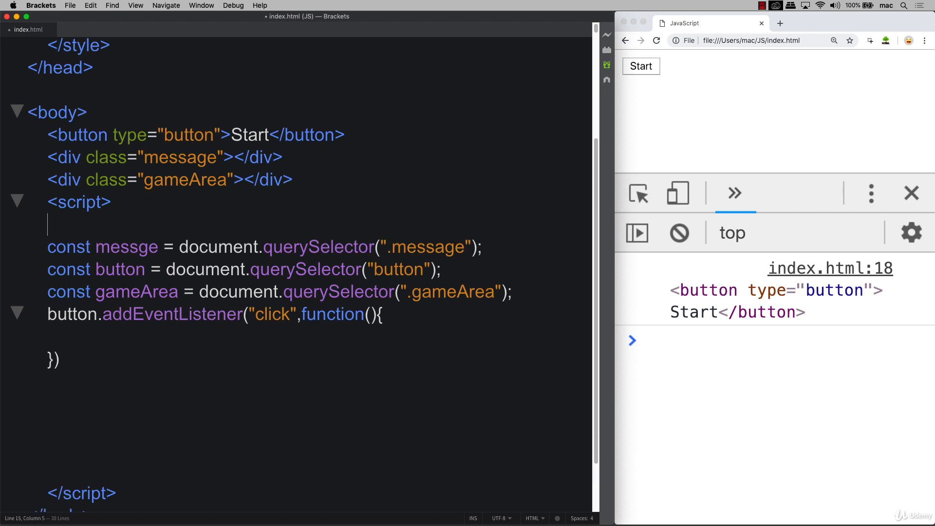
Step: Declare let inPlay = false; on a new line after the <script> tag
text(let)
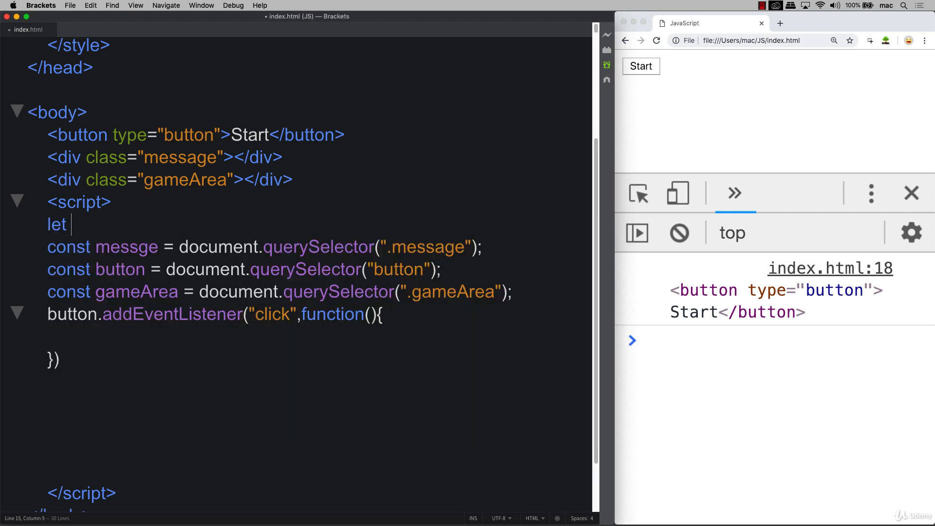
text(inP)
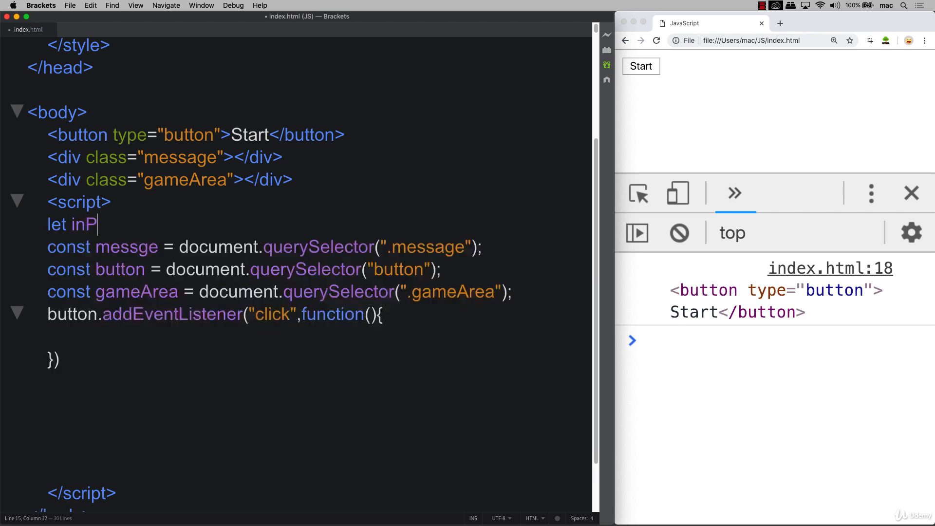
text(lay =)
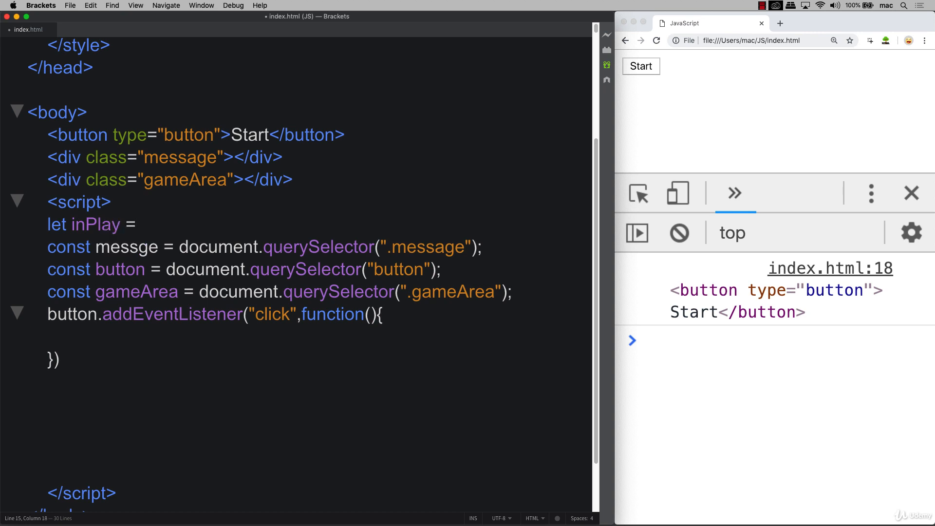
text(false;)
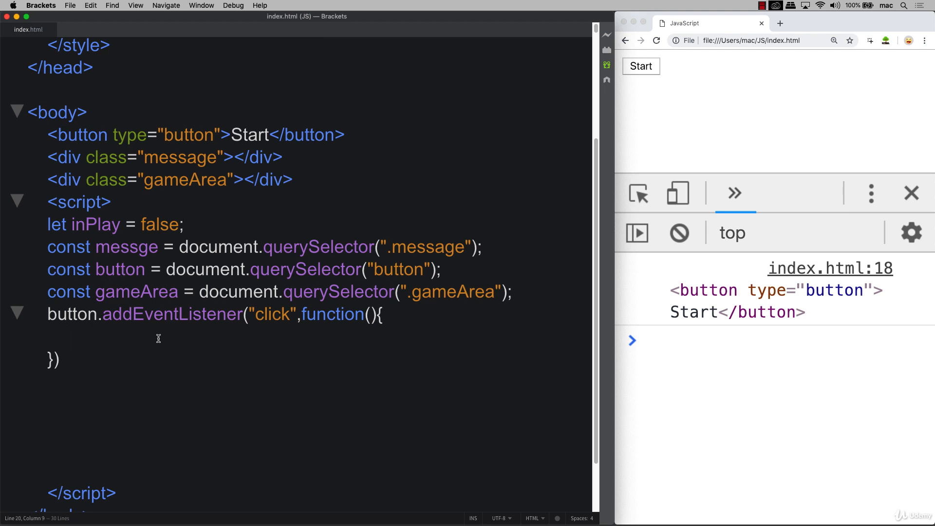
mouse_move(672, 138)
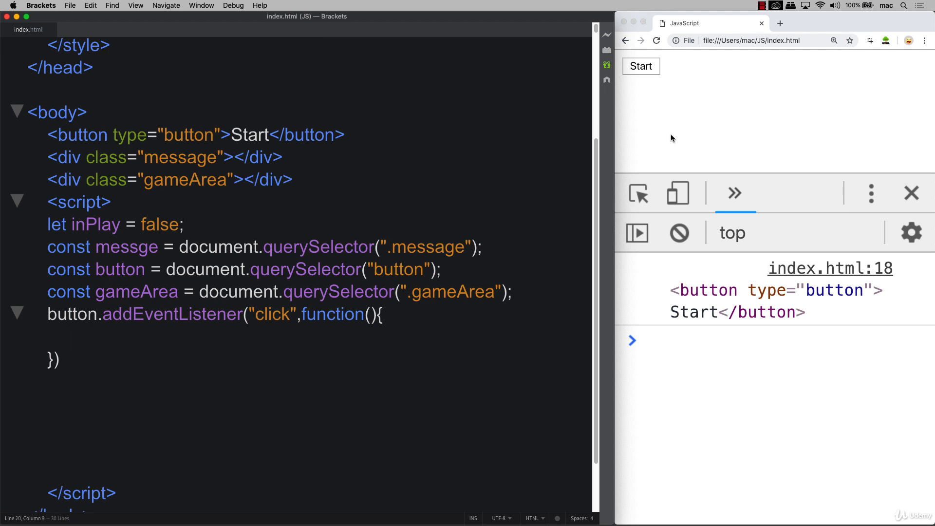
mouse_move(694, 96)
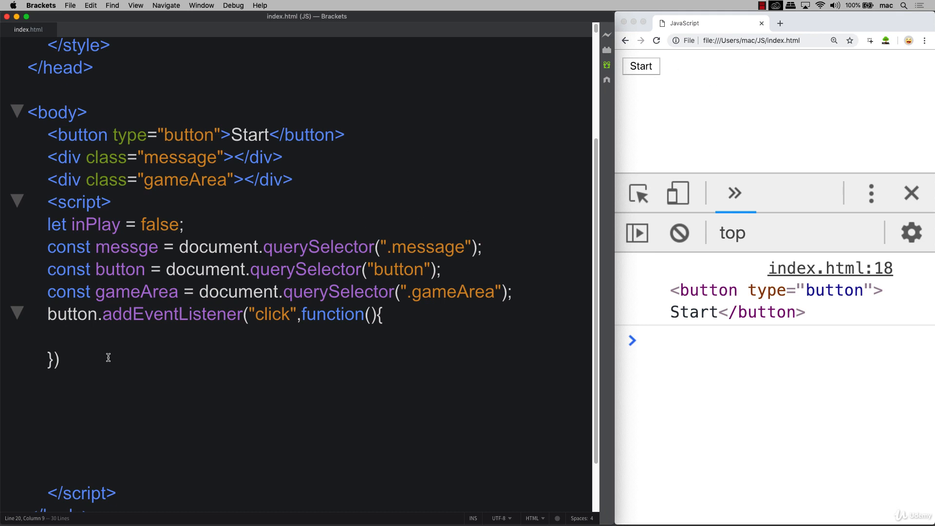
Step: Add an if(!inPlay) check inside the click listener body
click(67, 337)
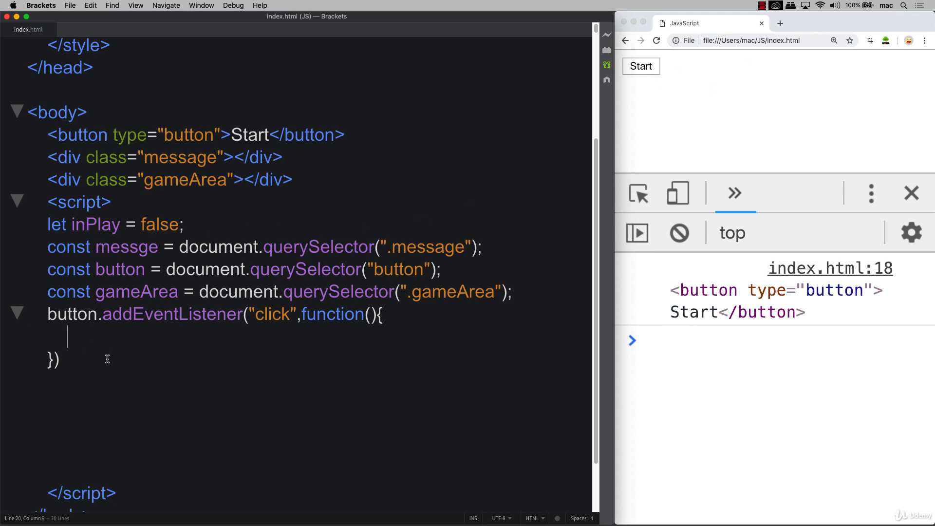
text(i)
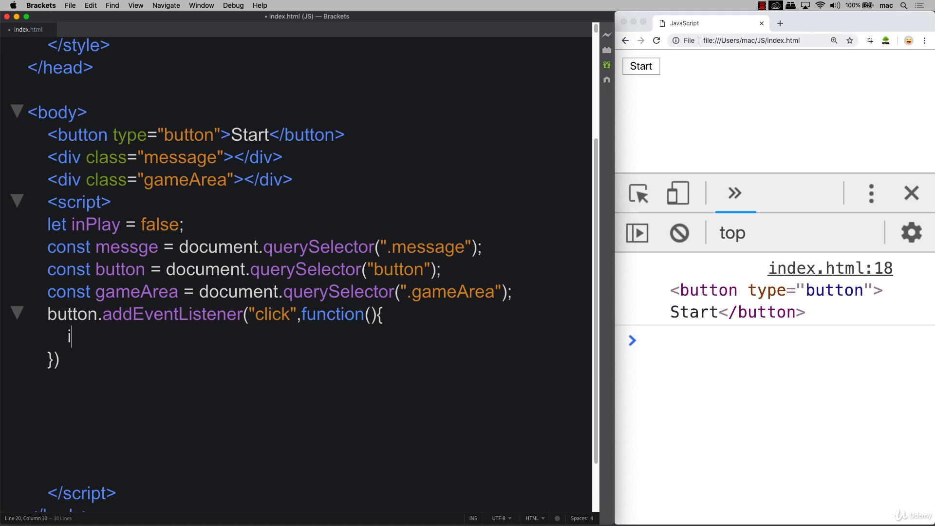
text(if(!inPlay)
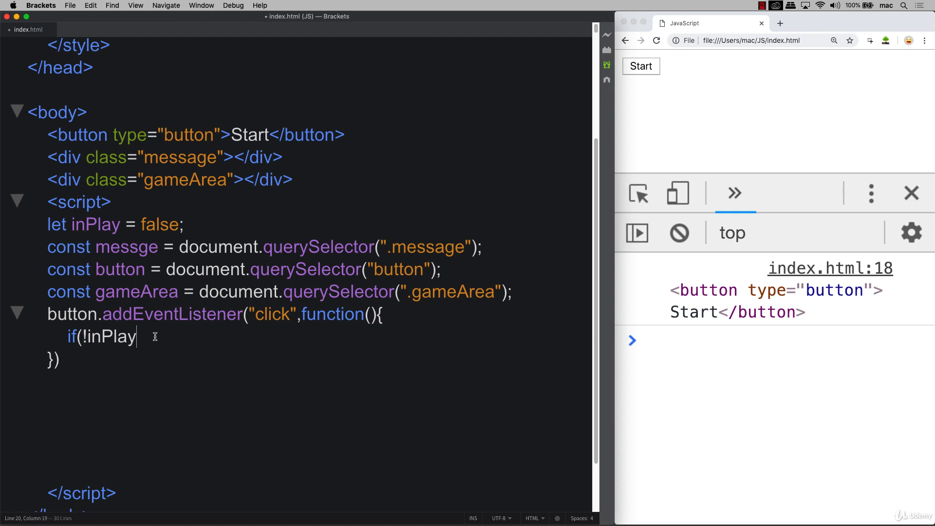
text(){)
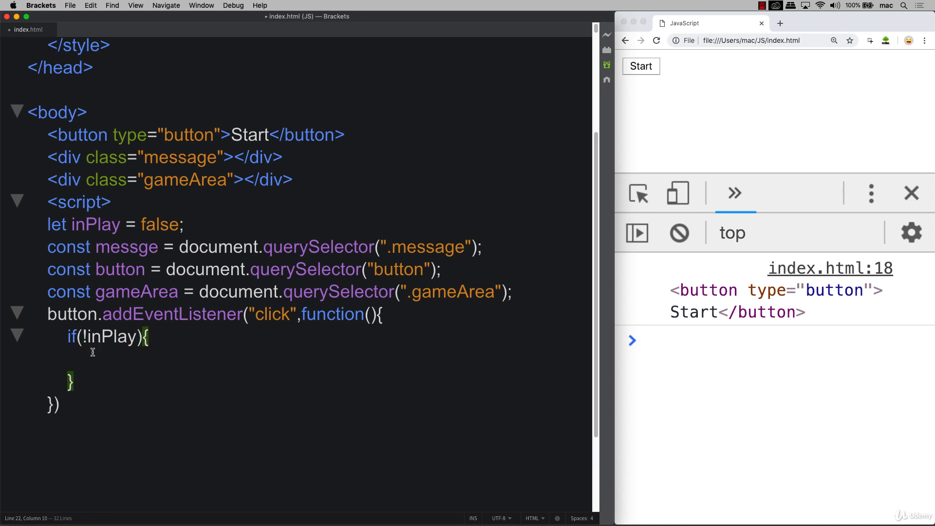
Step: Inside the if block, write inPlay = true; and leave an empty line below it
click(90, 361)
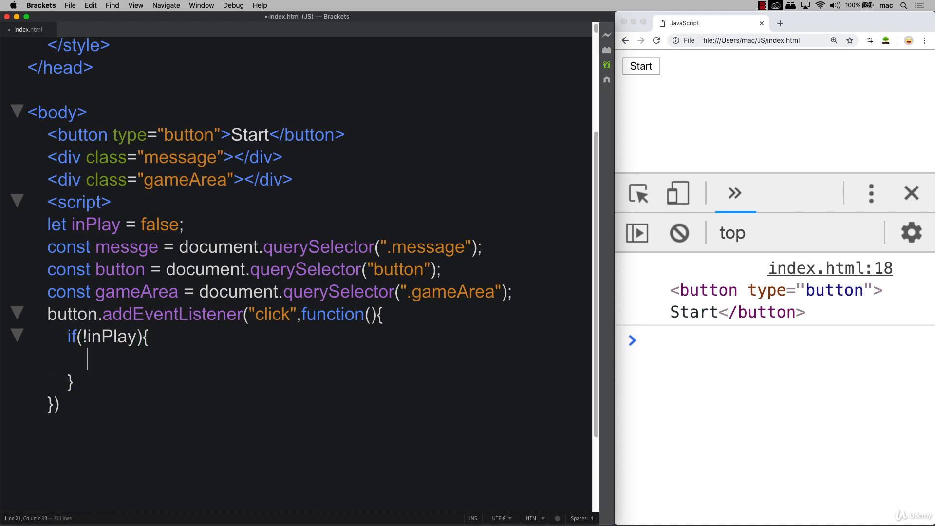
text(inPlay)
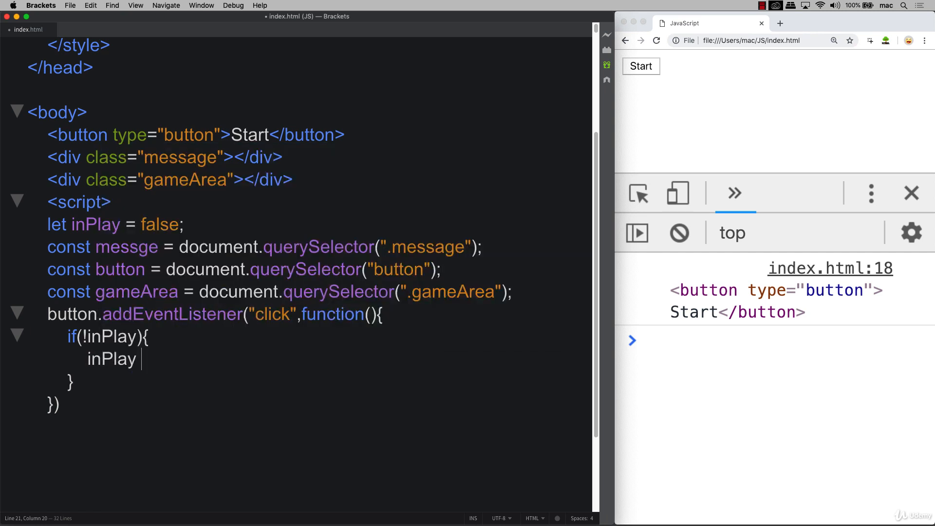
text(= true;)
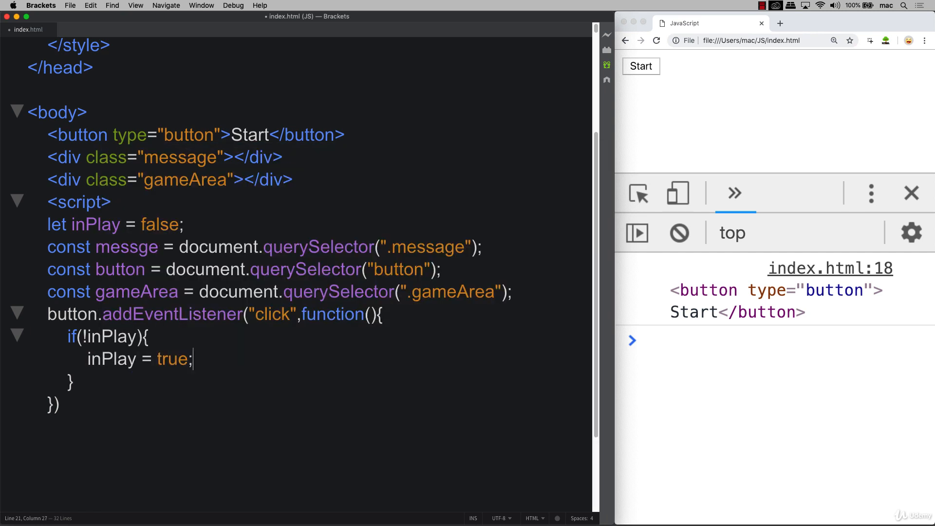
key(Return)
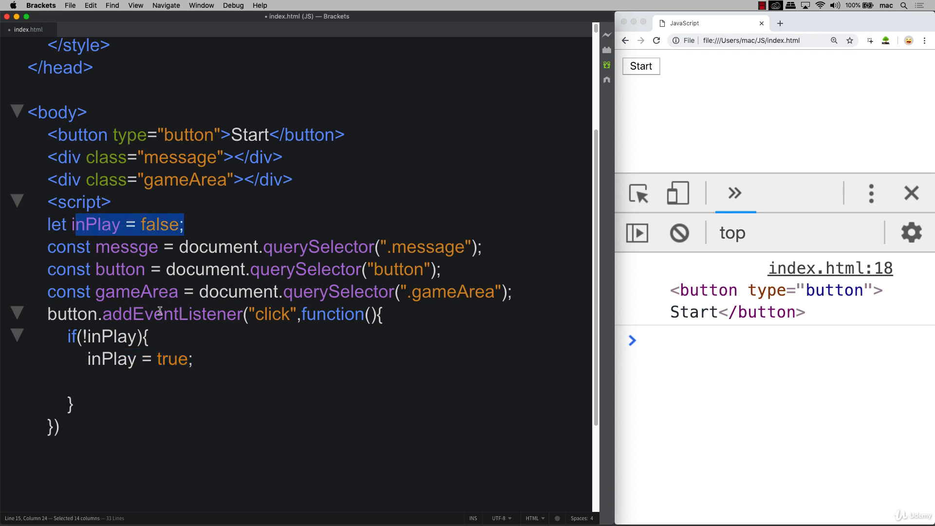
click(100, 377)
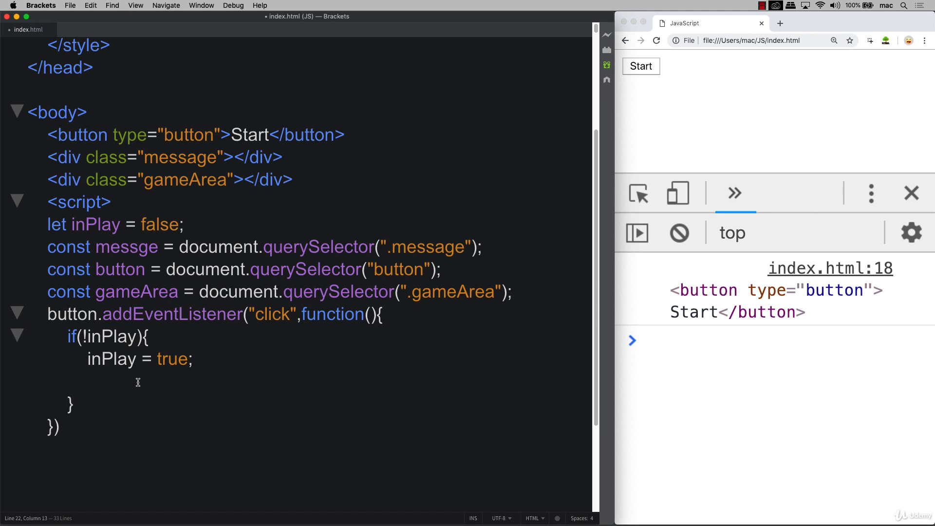
Step: Write the partial statement button.style.display = using autocomplete
text(button.)
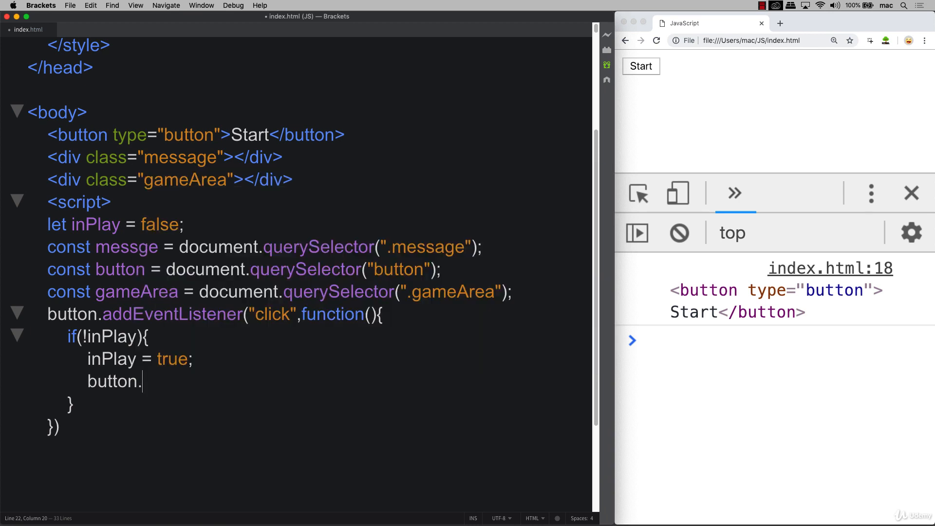
text(style)
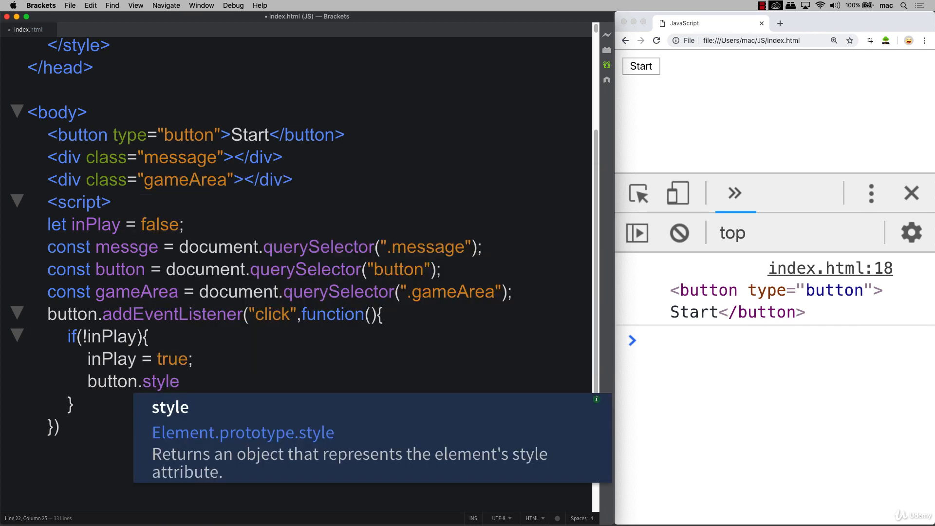
text(.)
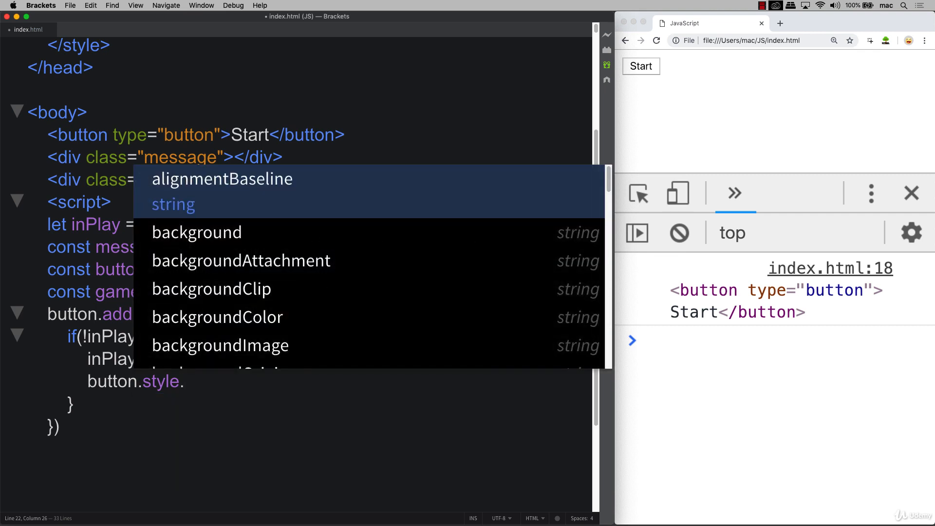
text(display =)
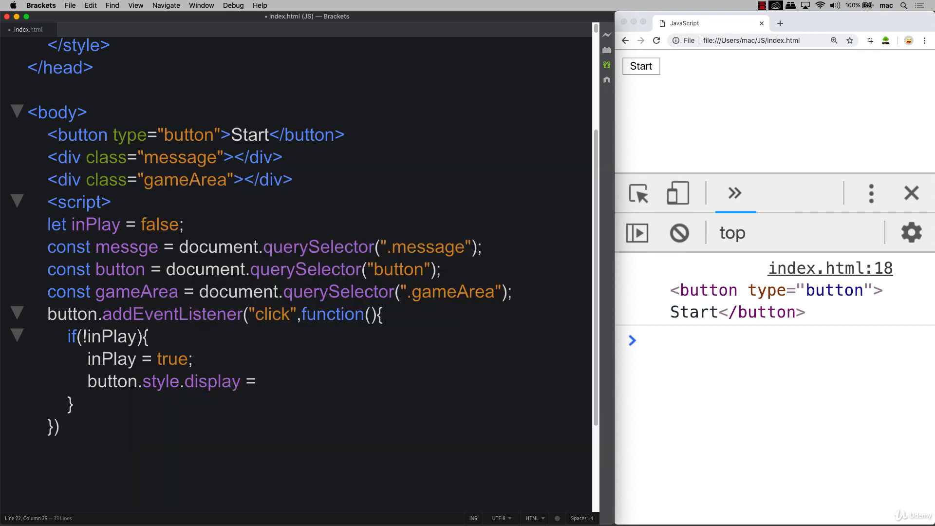
scroll(up, 3)
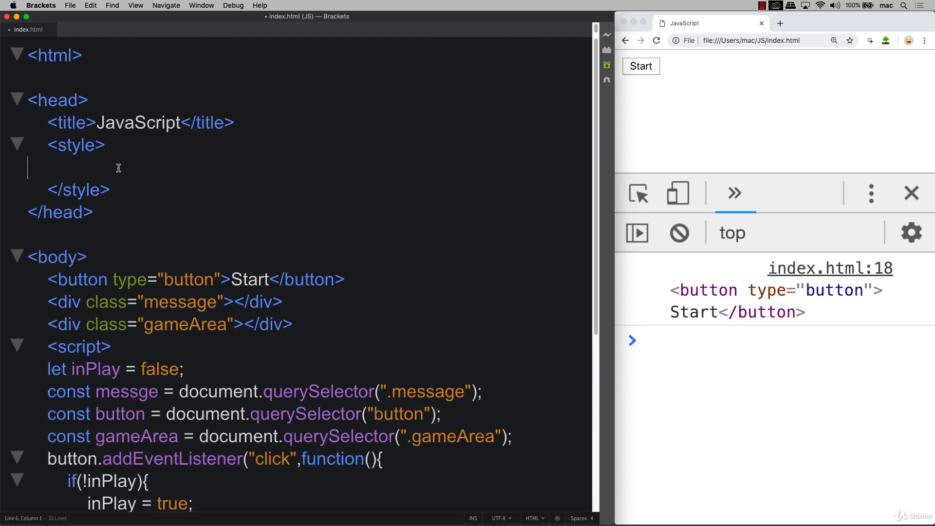
text(button{)
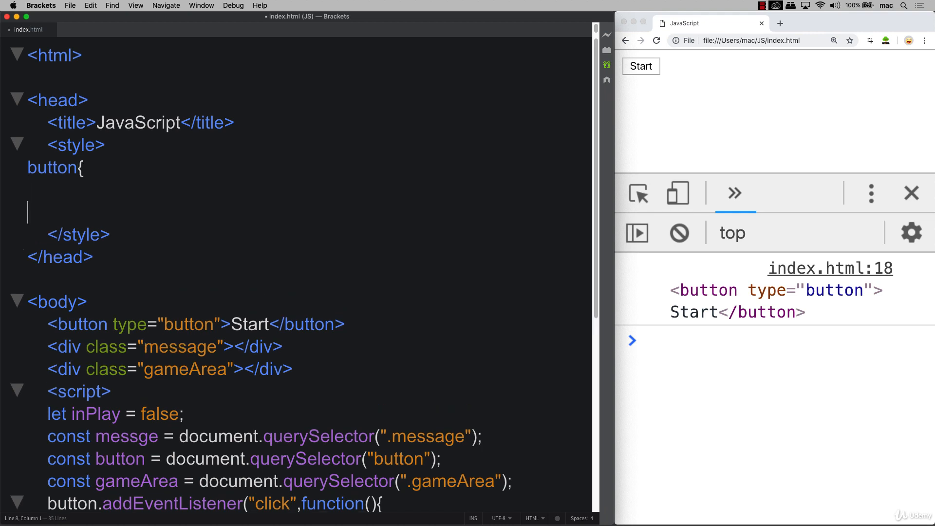
text(display:)
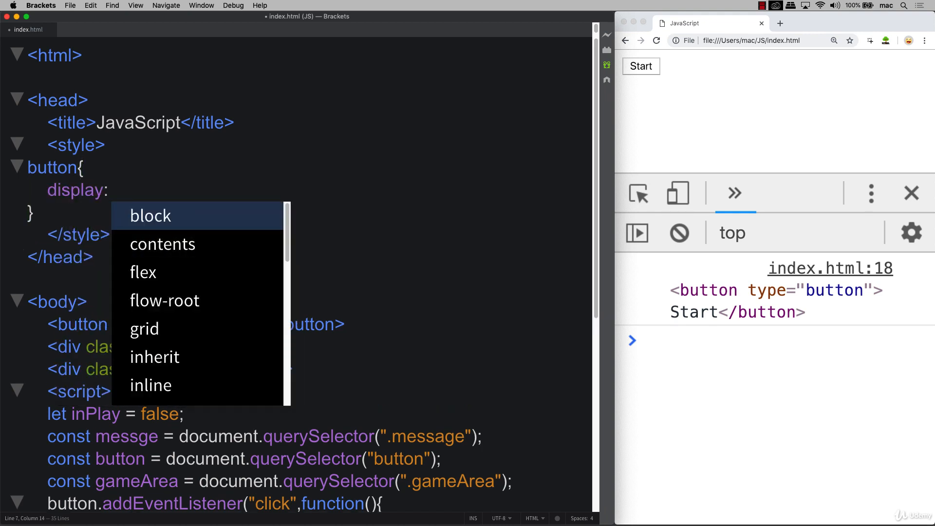
text(none;)
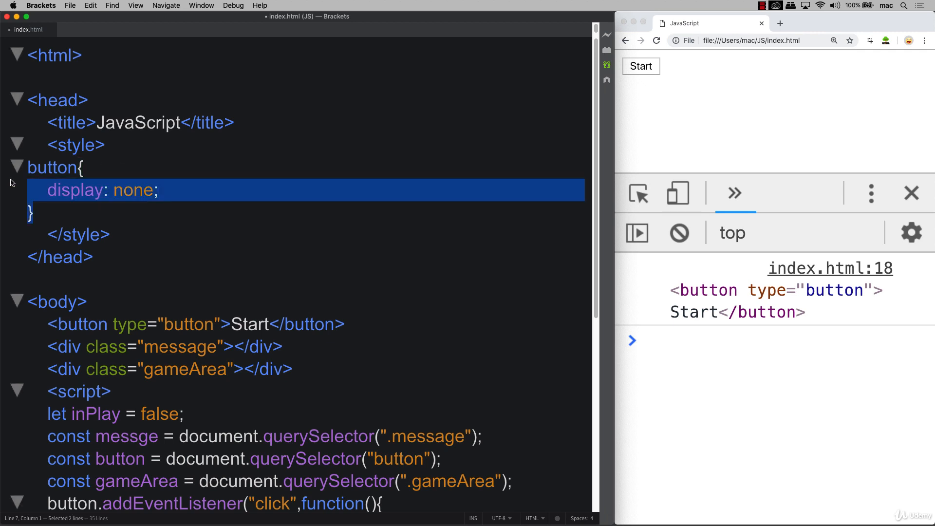
key(Delete)
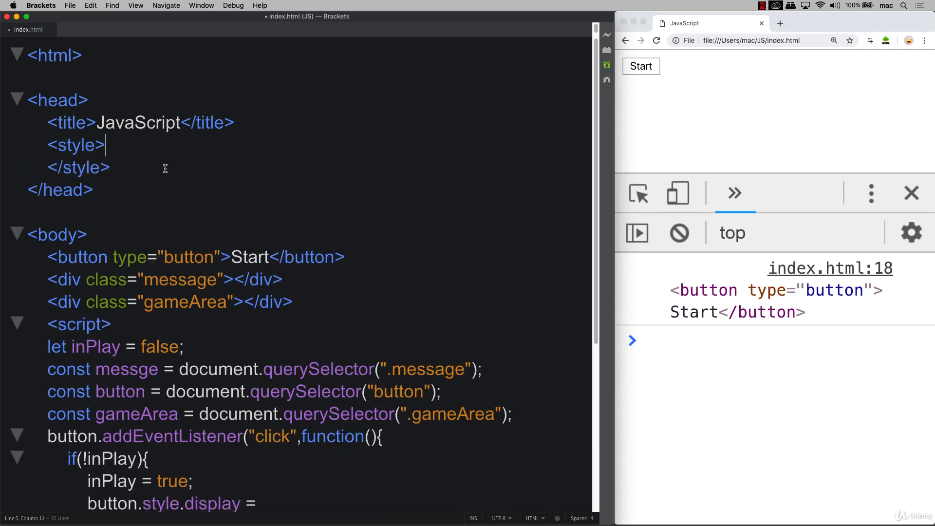
Step: Complete the line as button.style.display = "none"; in the handler
scroll(down, 3)
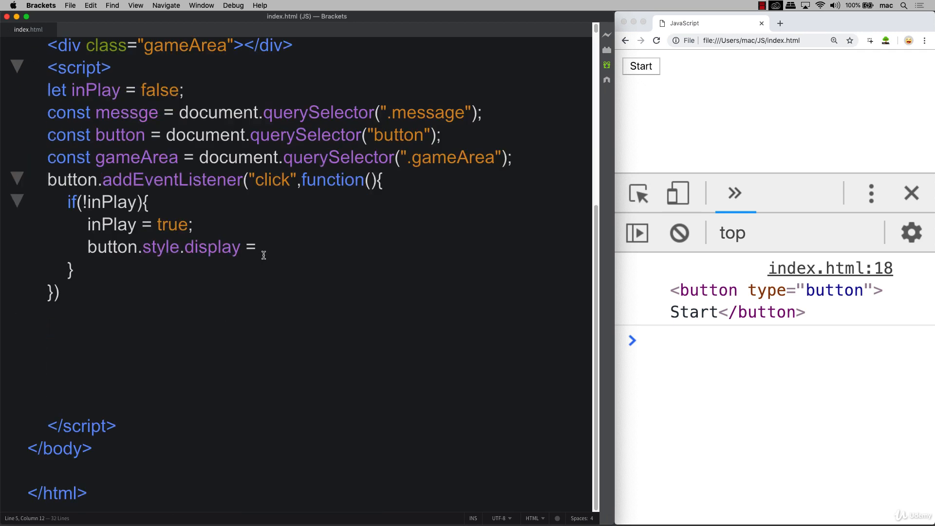
text(")
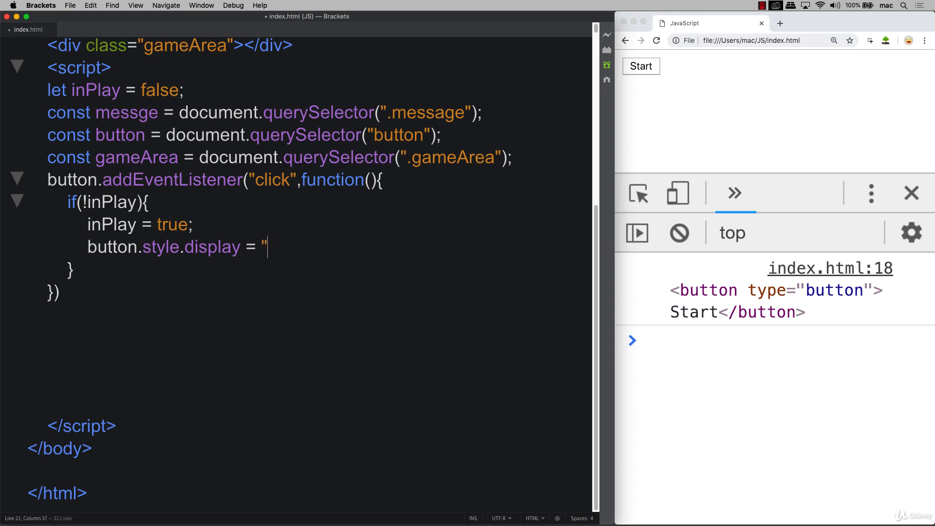
text(none";)
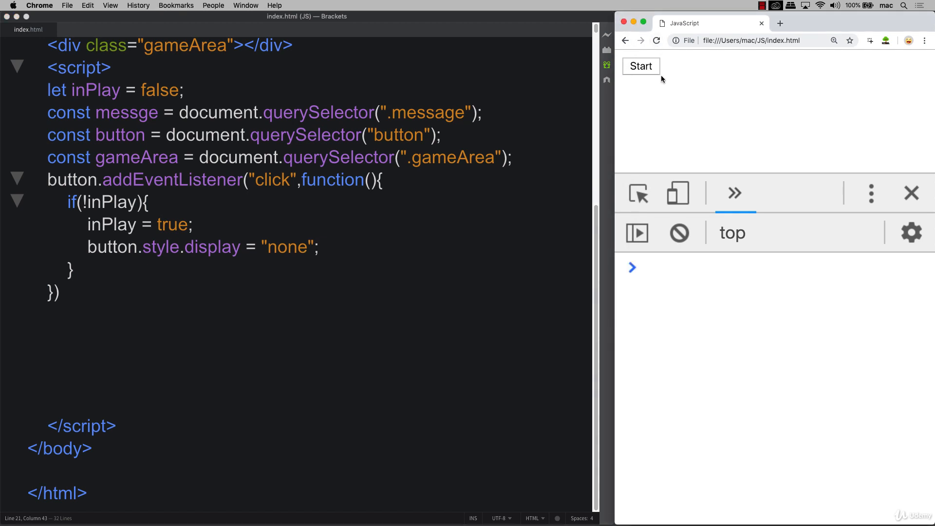
Step: Press Start in Chrome to confirm it hides via display: none, then reload the page
click(641, 65)
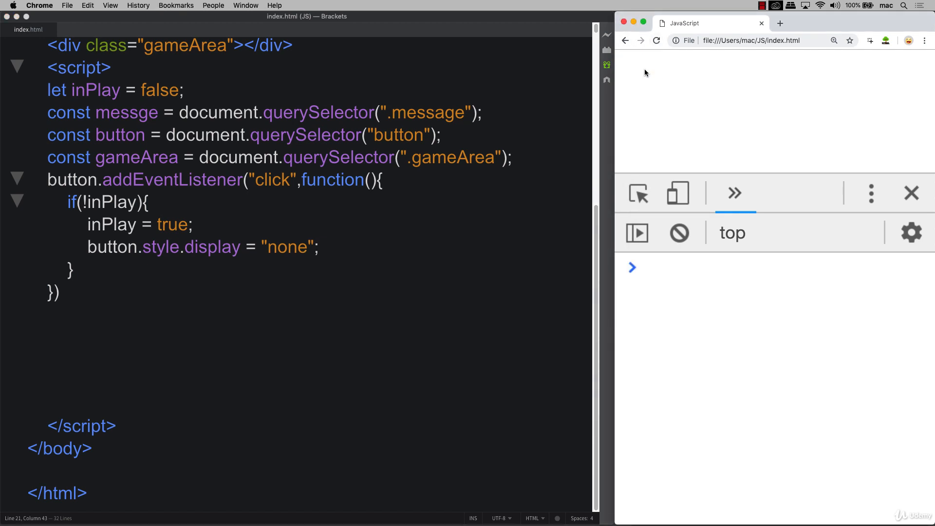
mouse_move(652, 227)
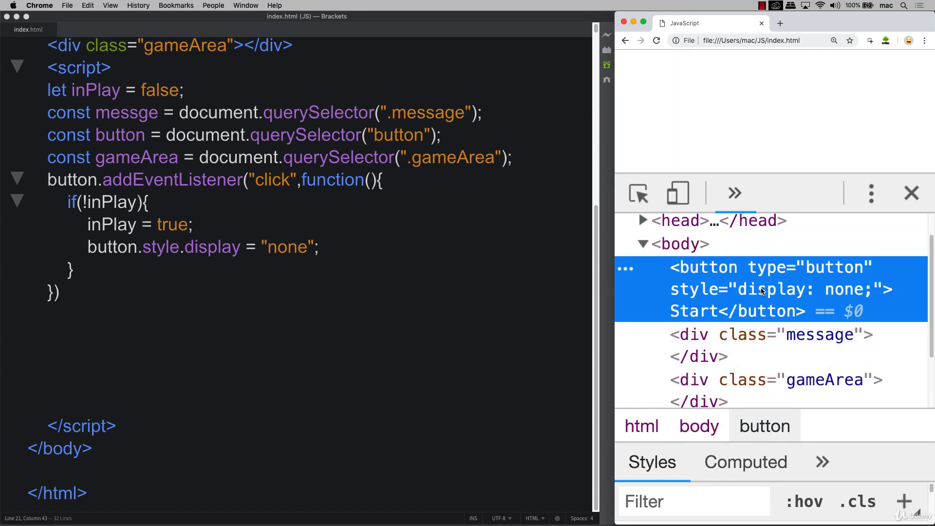
mouse_move(747, 315)
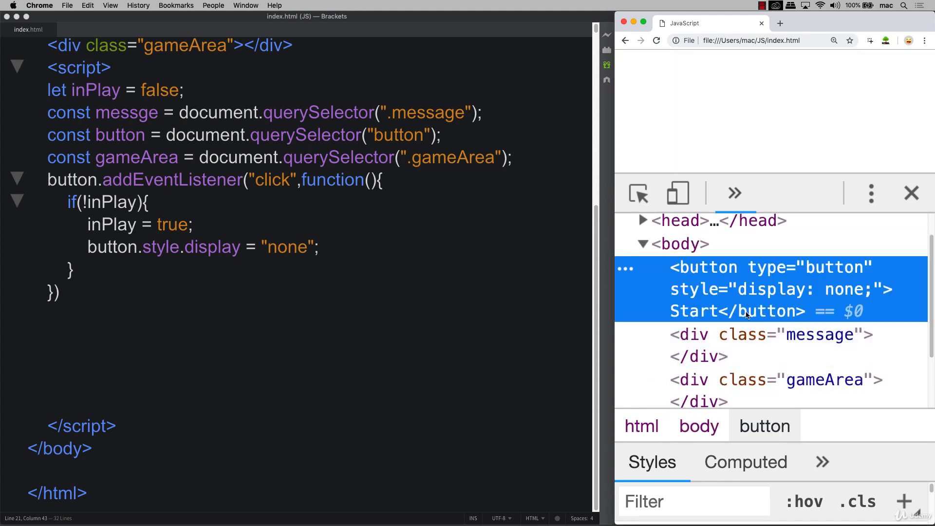
mouse_move(761, 310)
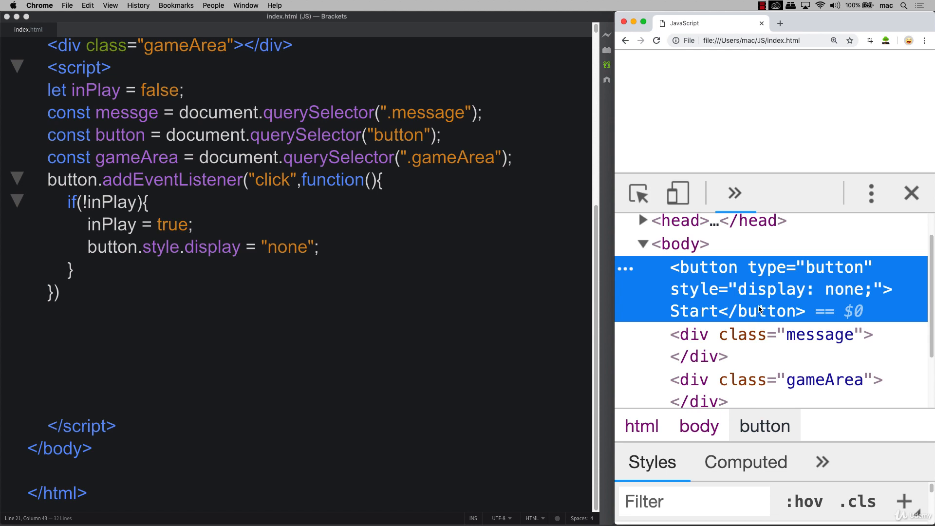
mouse_move(829, 296)
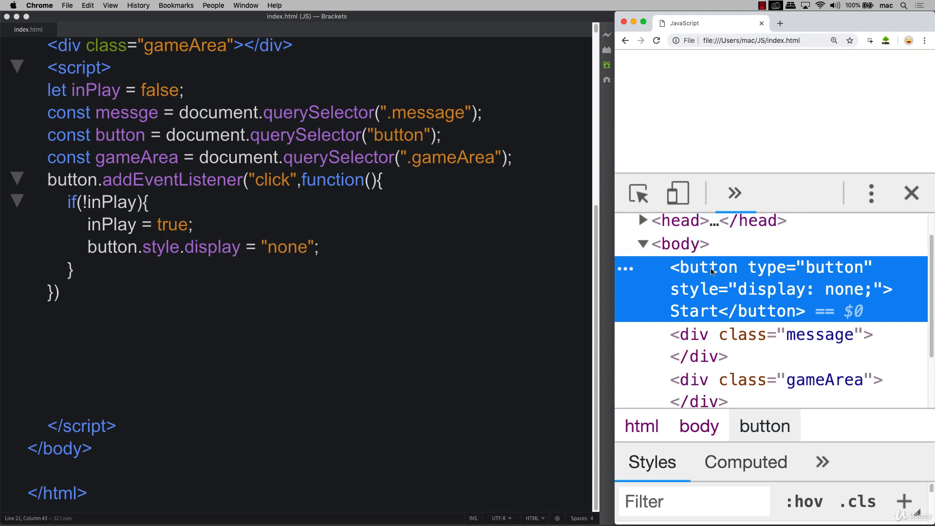
click(277, 270)
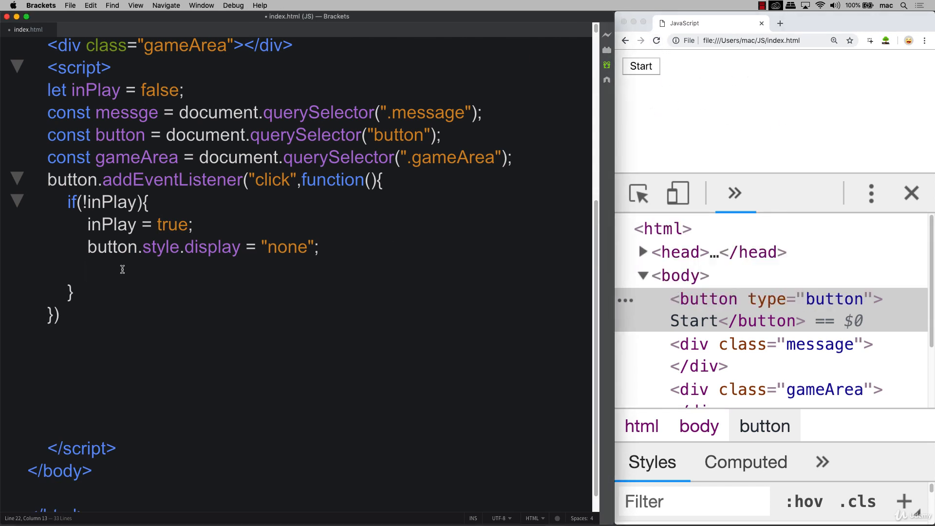
mouse_move(115, 305)
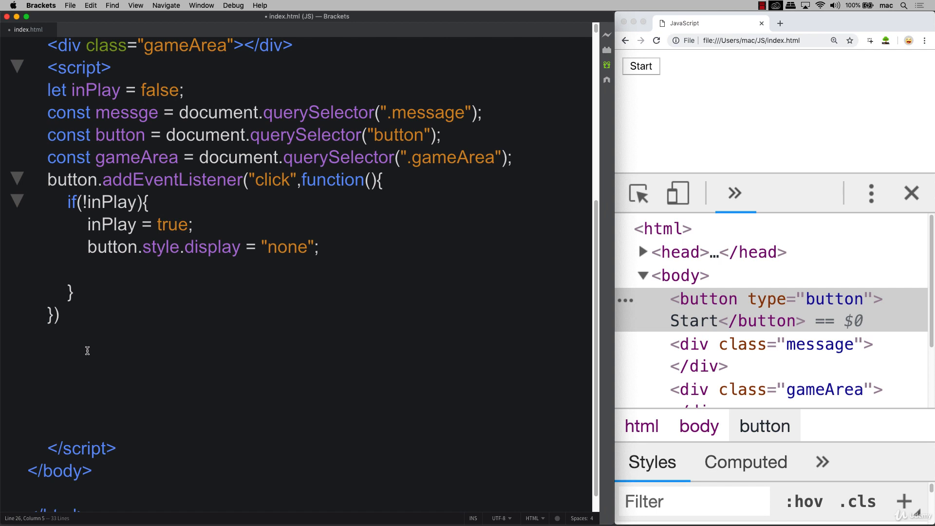
mouse_move(102, 202)
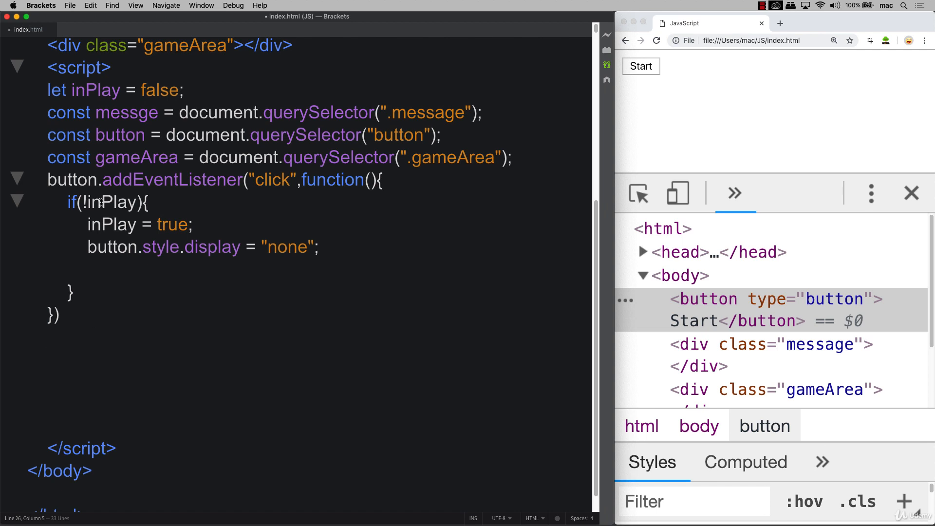
click(110, 314)
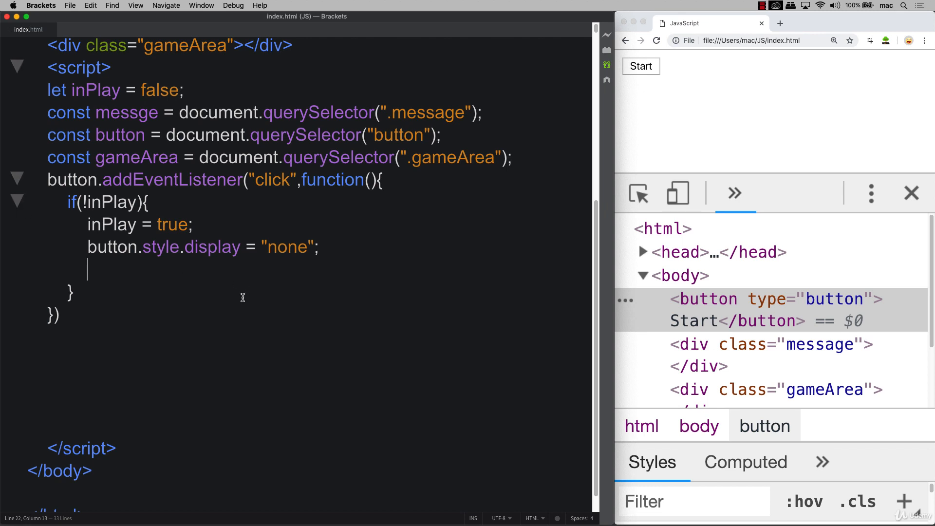
mouse_move(97, 180)
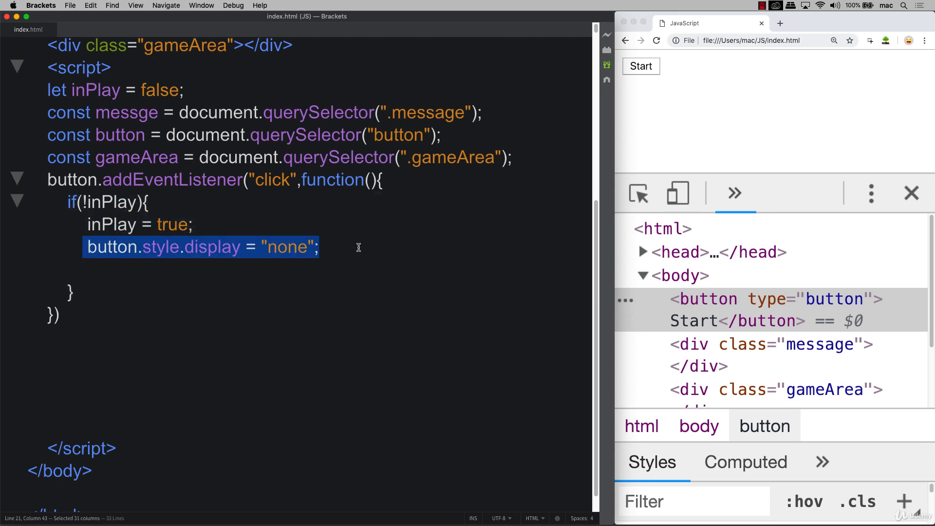
mouse_move(516, 144)
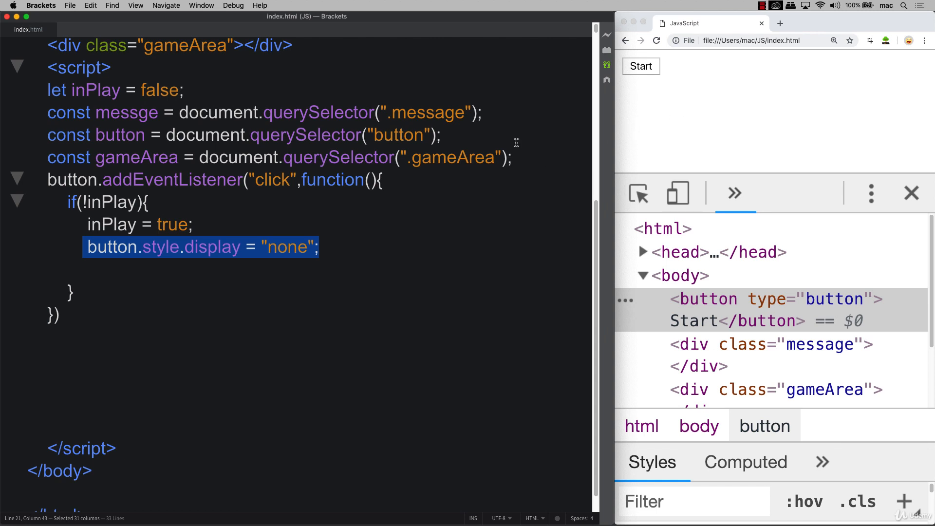